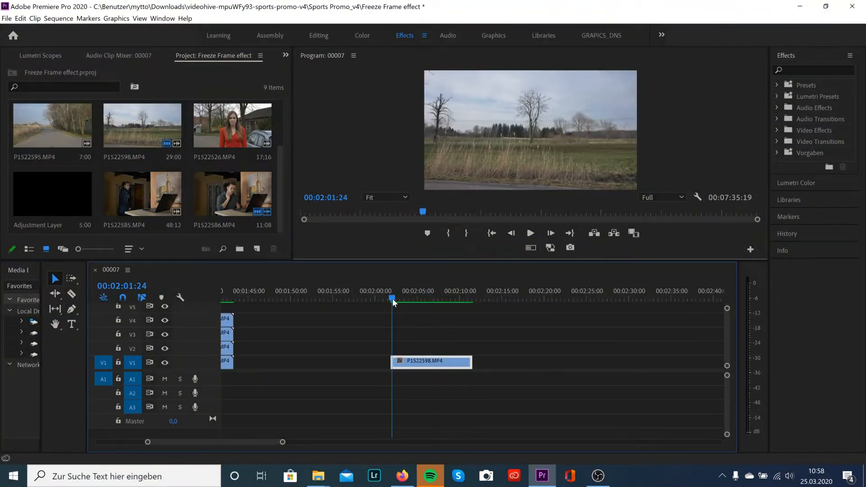
- Move the playhead to 00:02:04:20, where the runner appears, and select the V2 copy
click(529, 233)
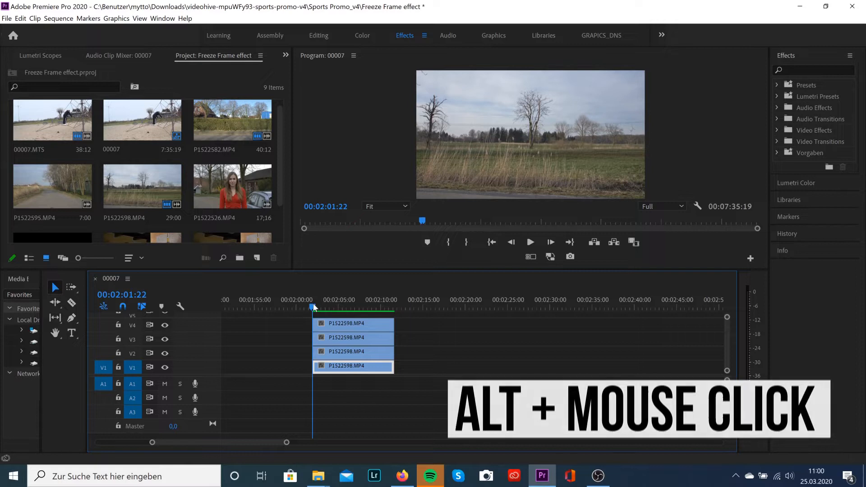
click(329, 308)
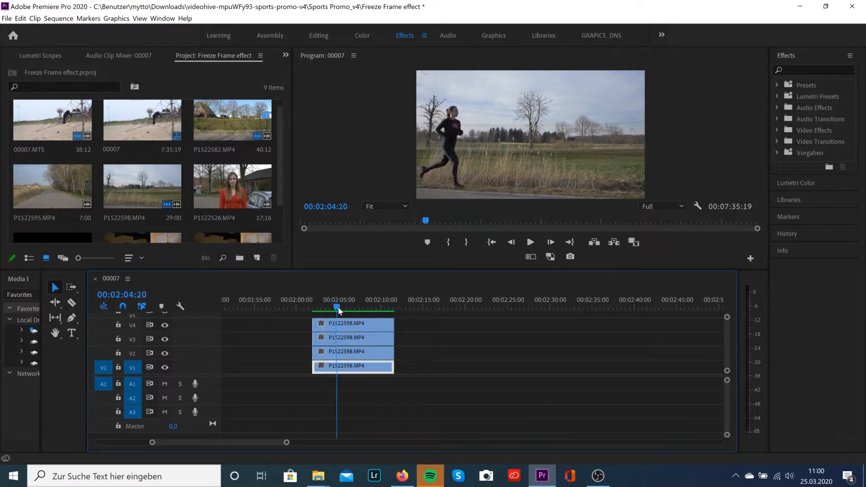
click(352, 352)
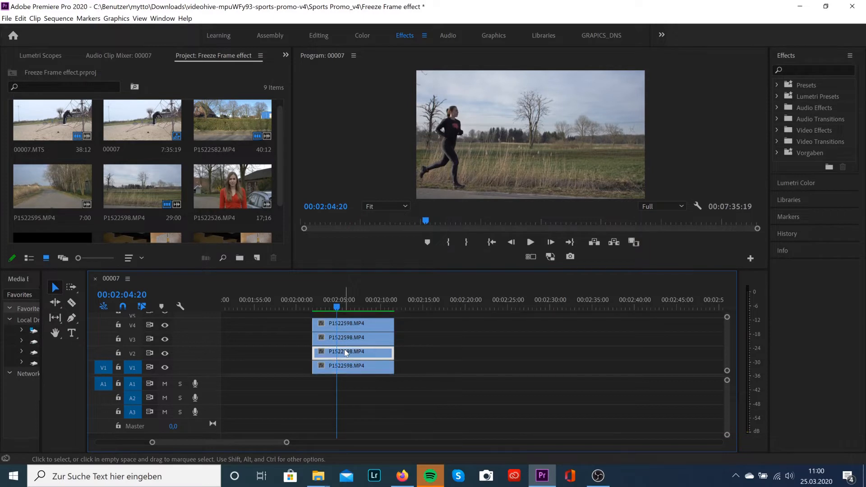
- Add Frame Hold to the V2 and V3 runner copies at successively later frames
right_click(346, 352)
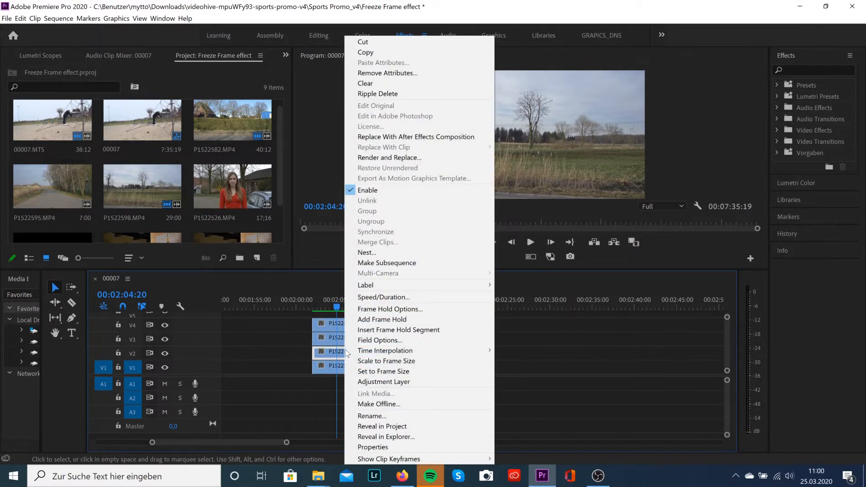
click(382, 320)
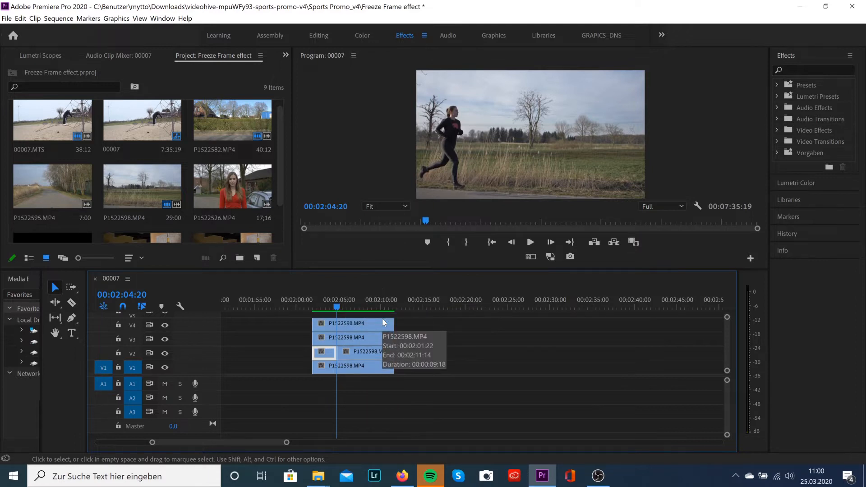
mouse_move(366, 356)
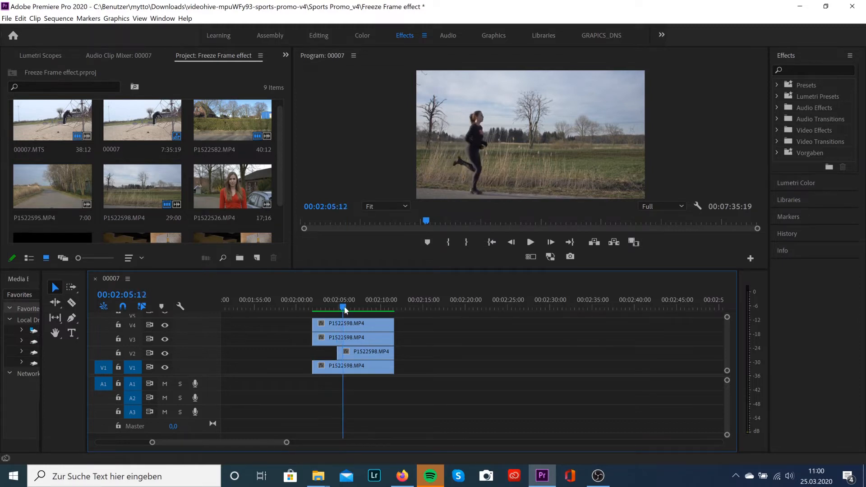
click(352, 337)
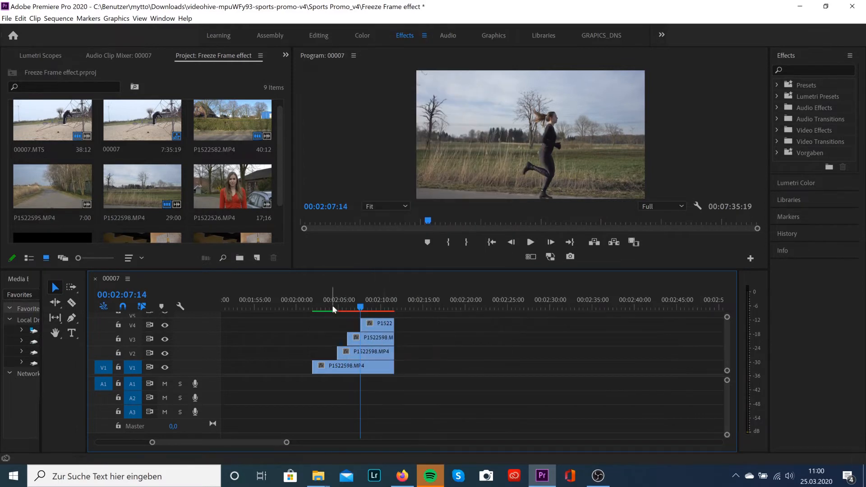
click(376, 323)
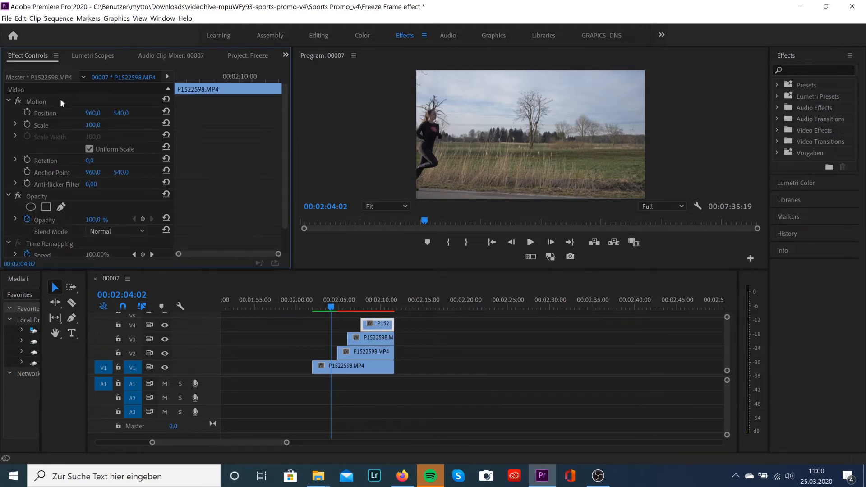
- Set the Opacity Blend Mode to Darken for the V4, V3 and V2 copies
scroll(down, 3)
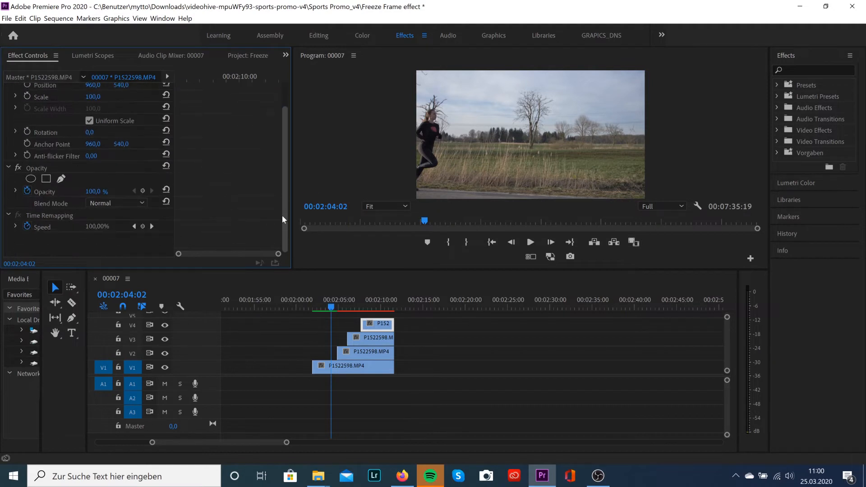
click(116, 202)
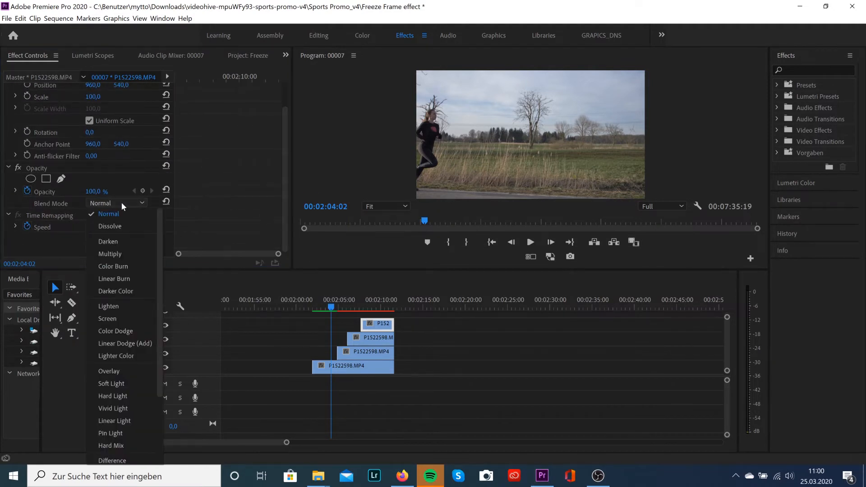
click(107, 241)
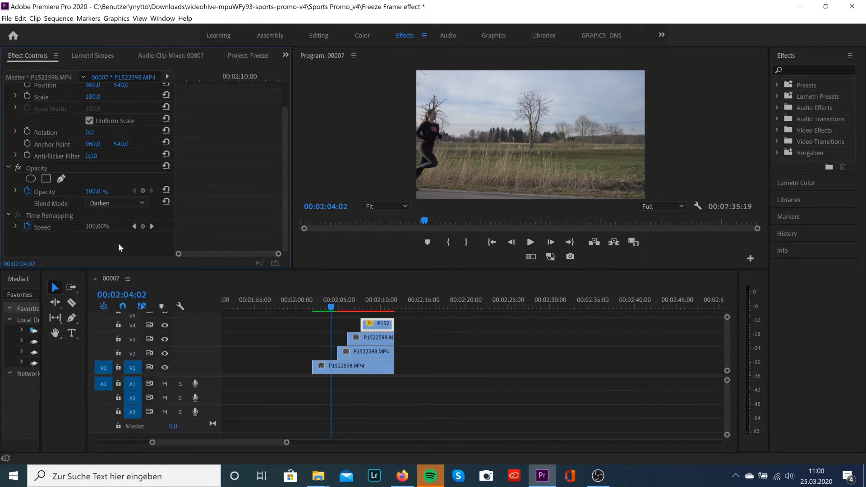
click(375, 338)
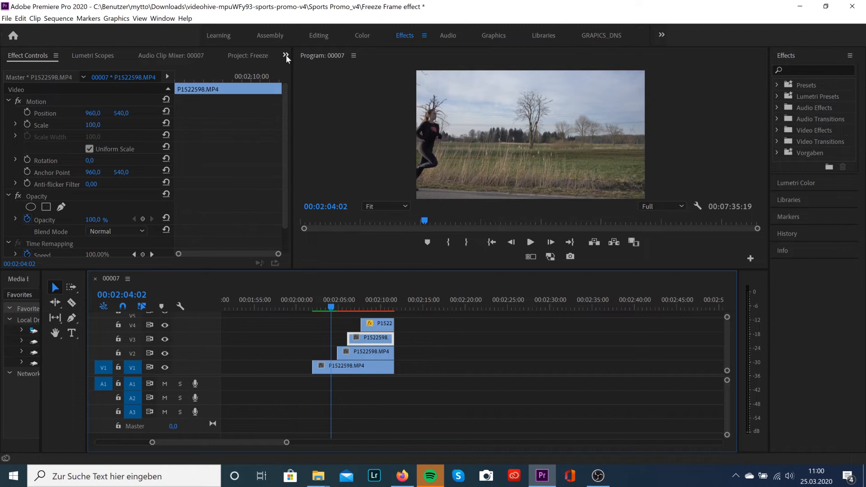
click(115, 232)
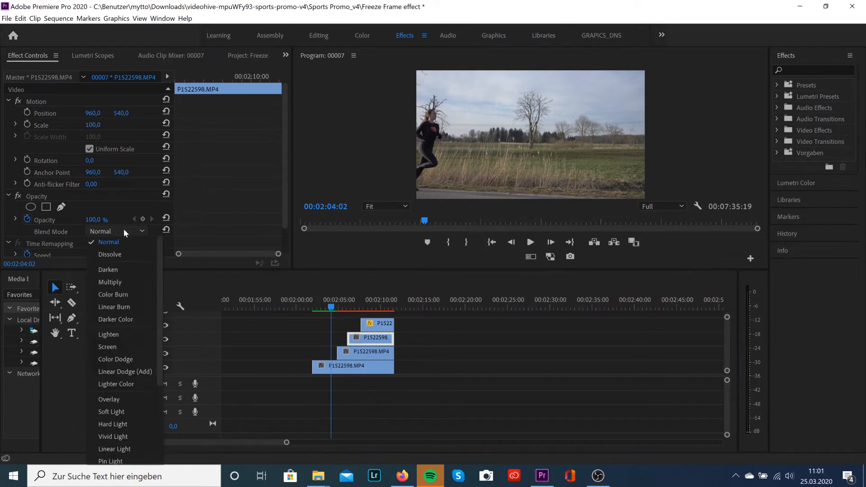
click(108, 270)
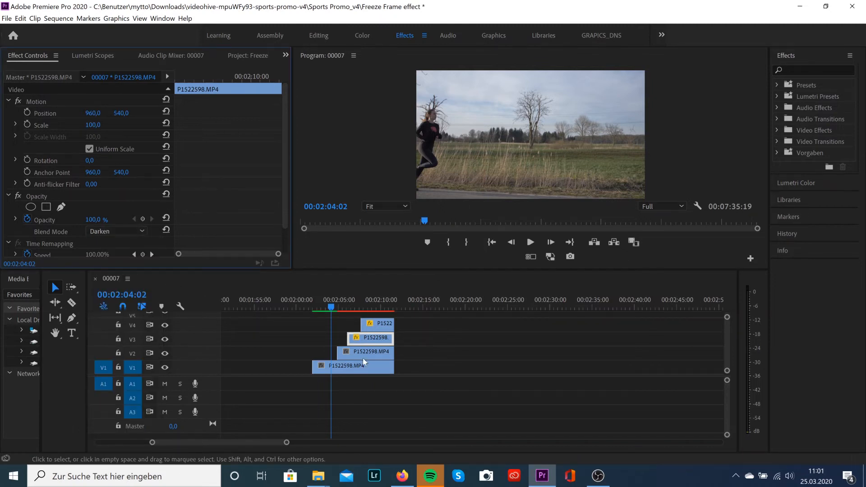
click(116, 231)
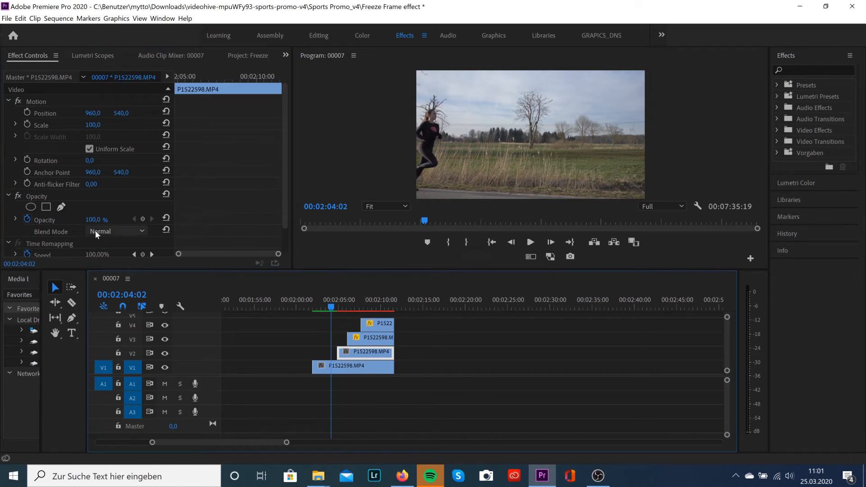
click(115, 231)
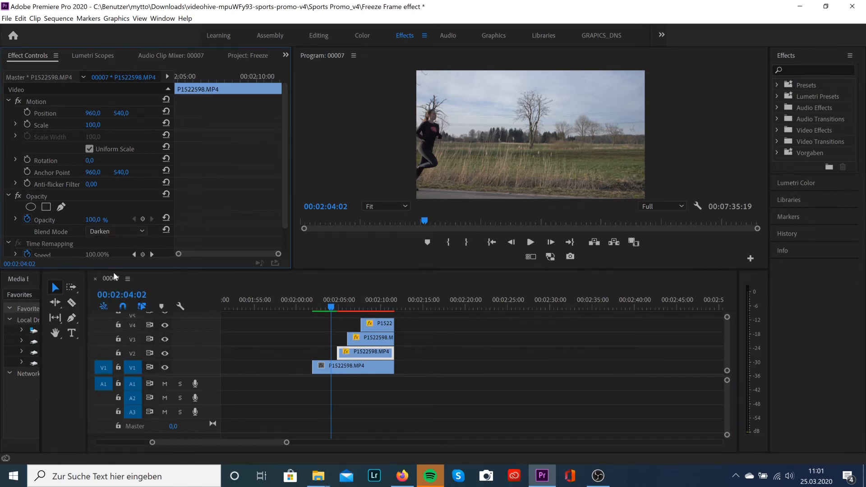
- Play the sequence to watch three runner figures overlap in the Program Monitor
click(529, 241)
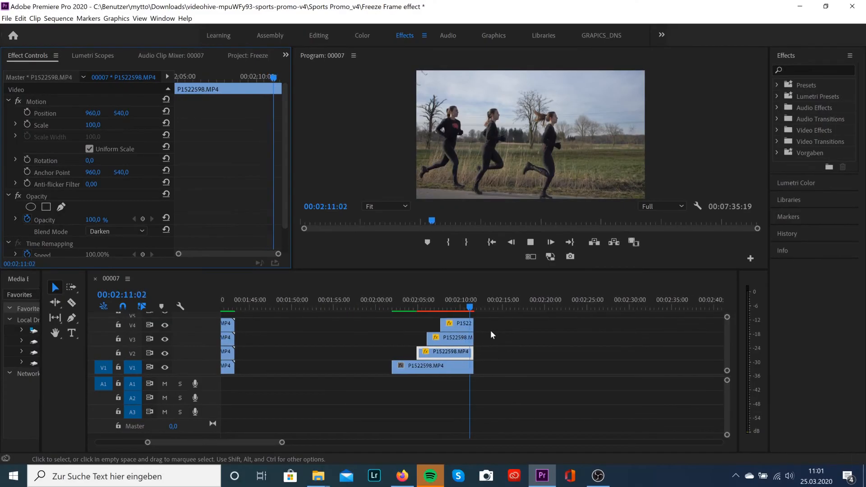